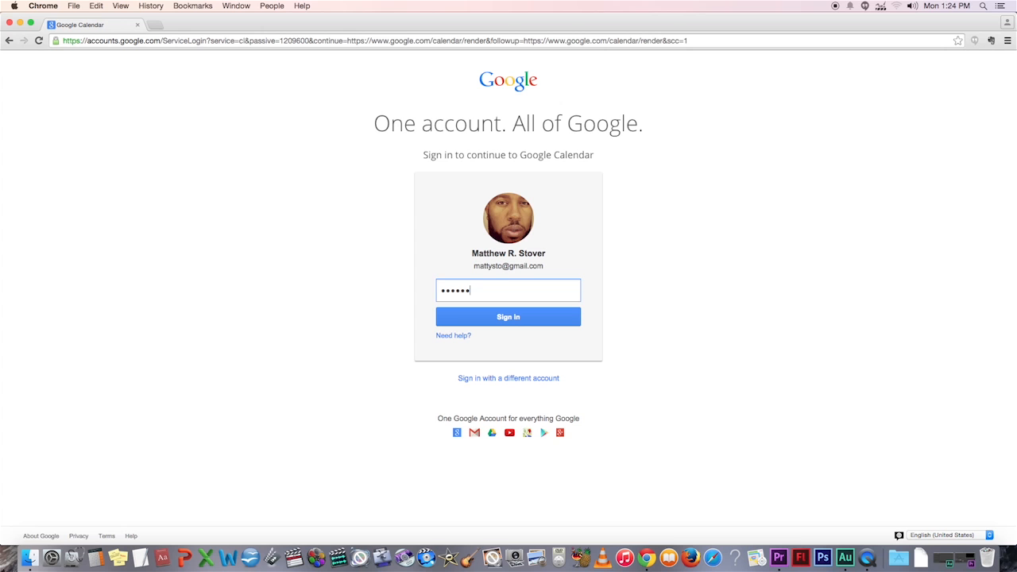
- Sign in with the entered password to load the March 2015 calendar month view
click(509, 317)
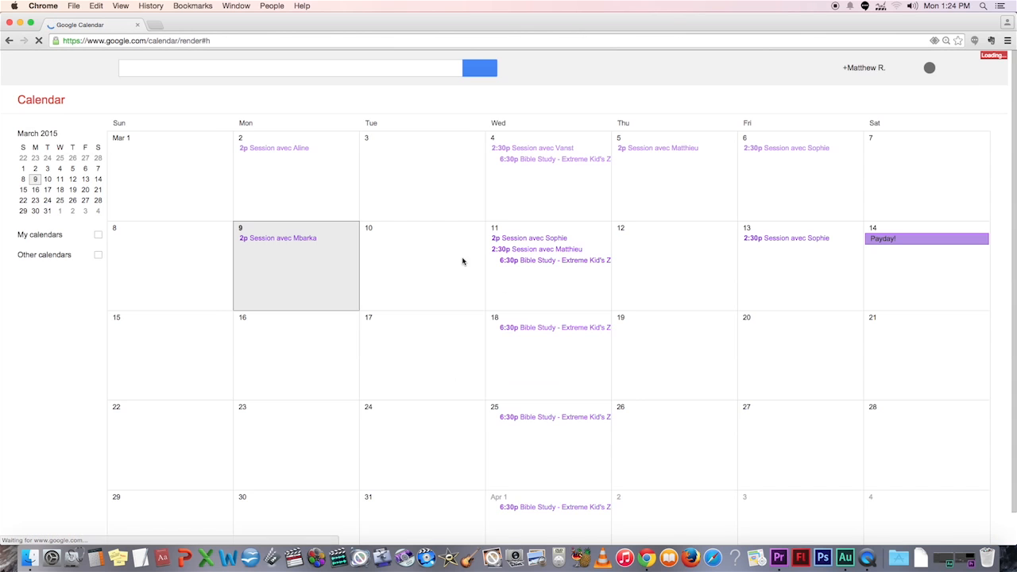